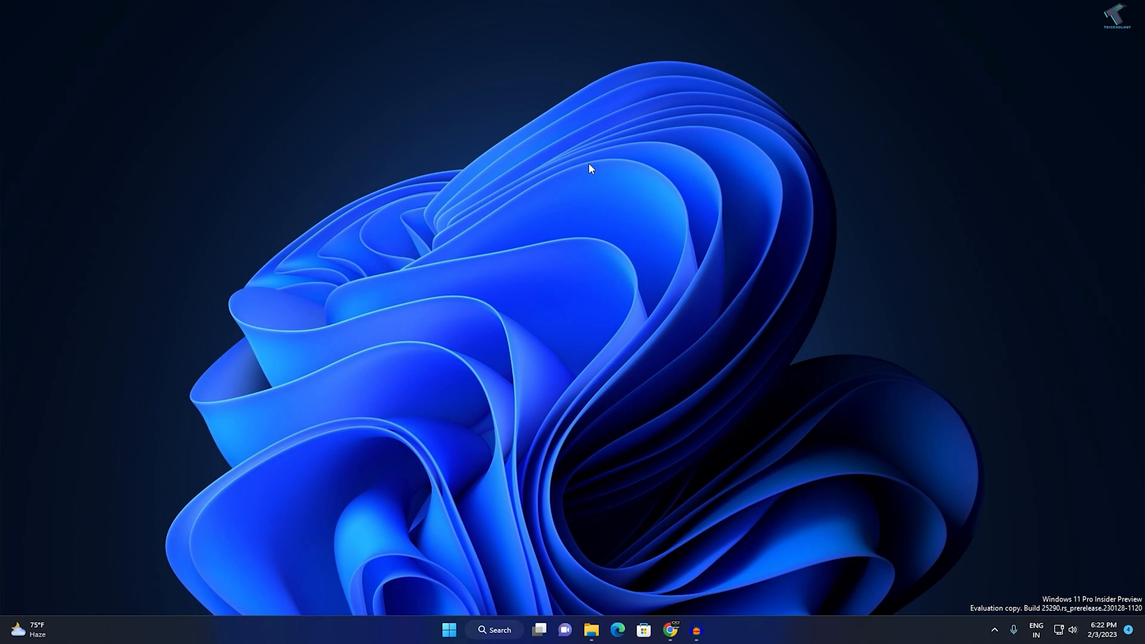
mouse_move(777, 437)
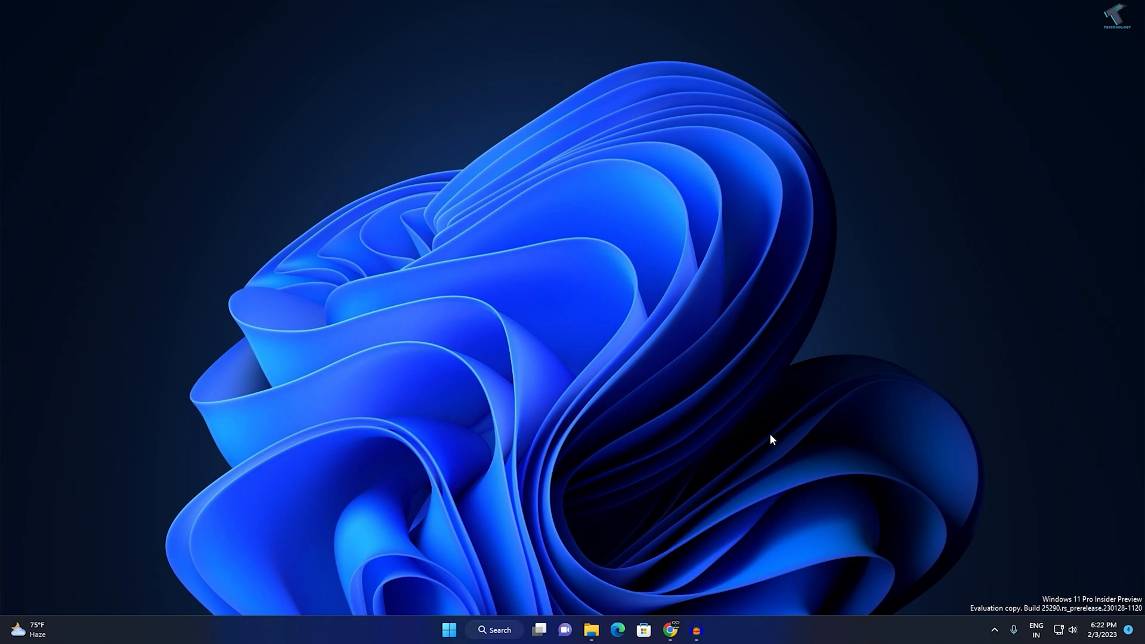
mouse_move(501, 630)
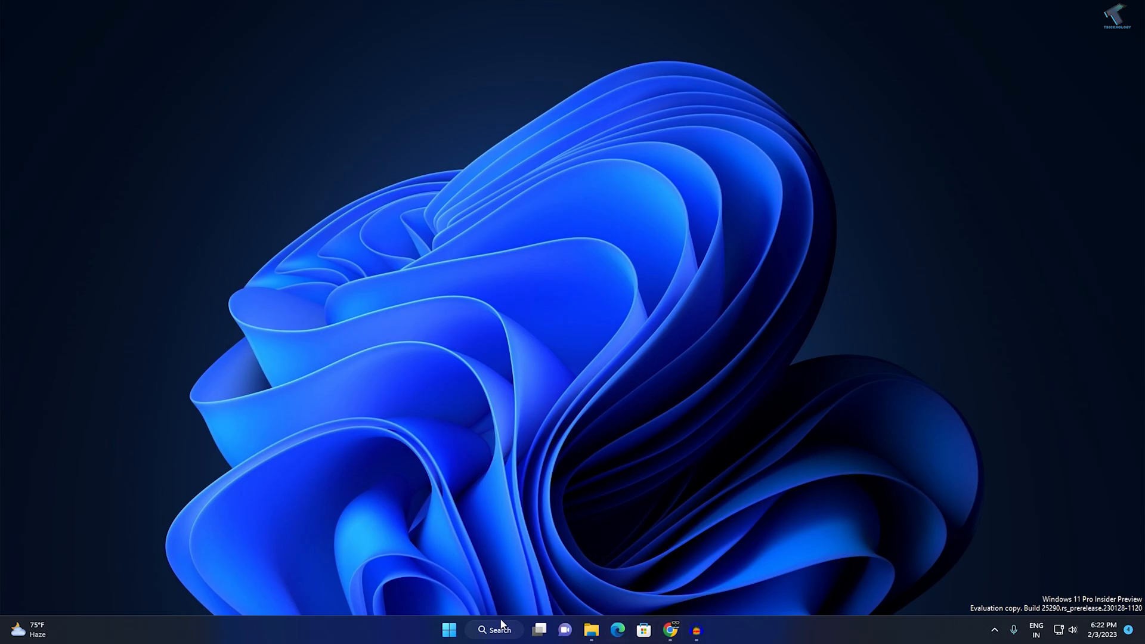
mouse_move(591, 630)
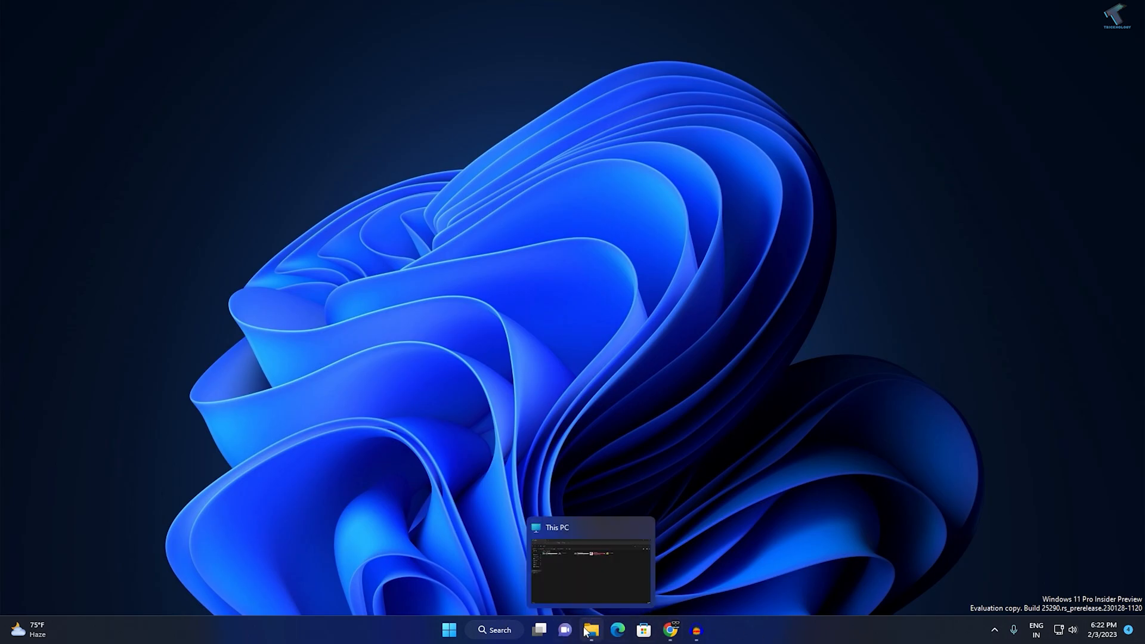
From the This PC window, navigate the address bar to shell:AppsFolder to list all installed apps
left_click(591, 630)
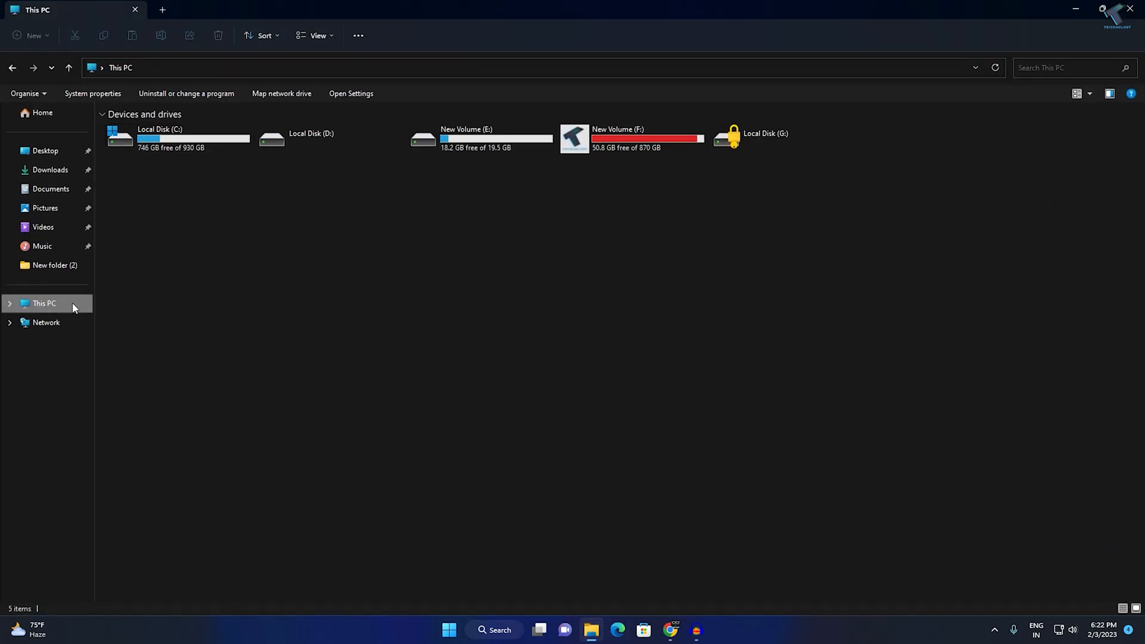
left_click(512, 66)
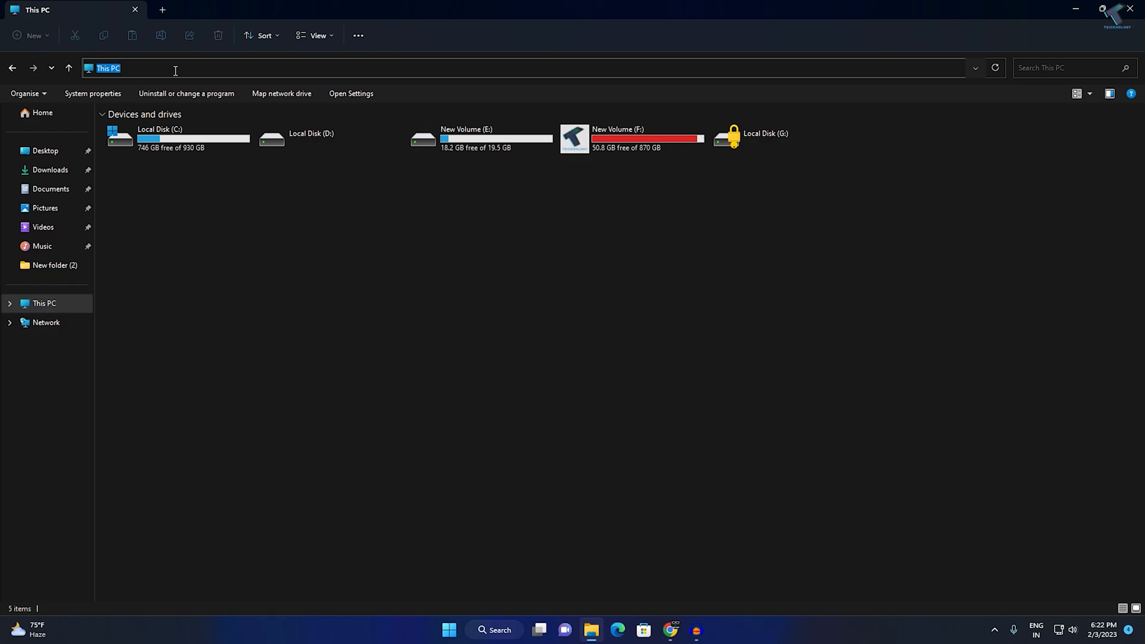
type("sh")
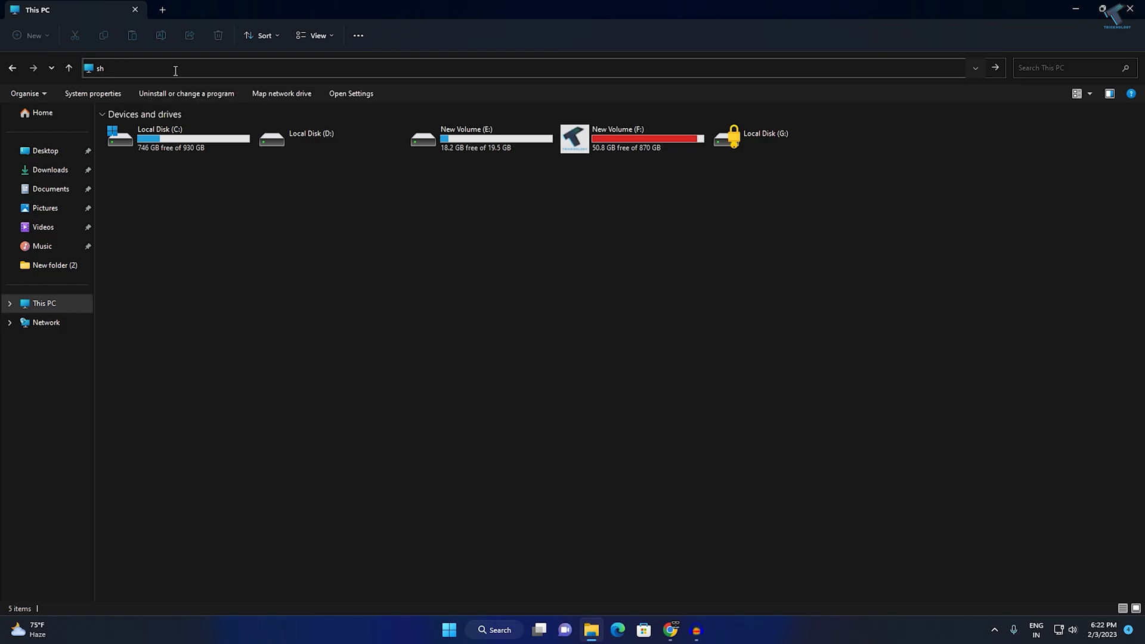
type("ell")
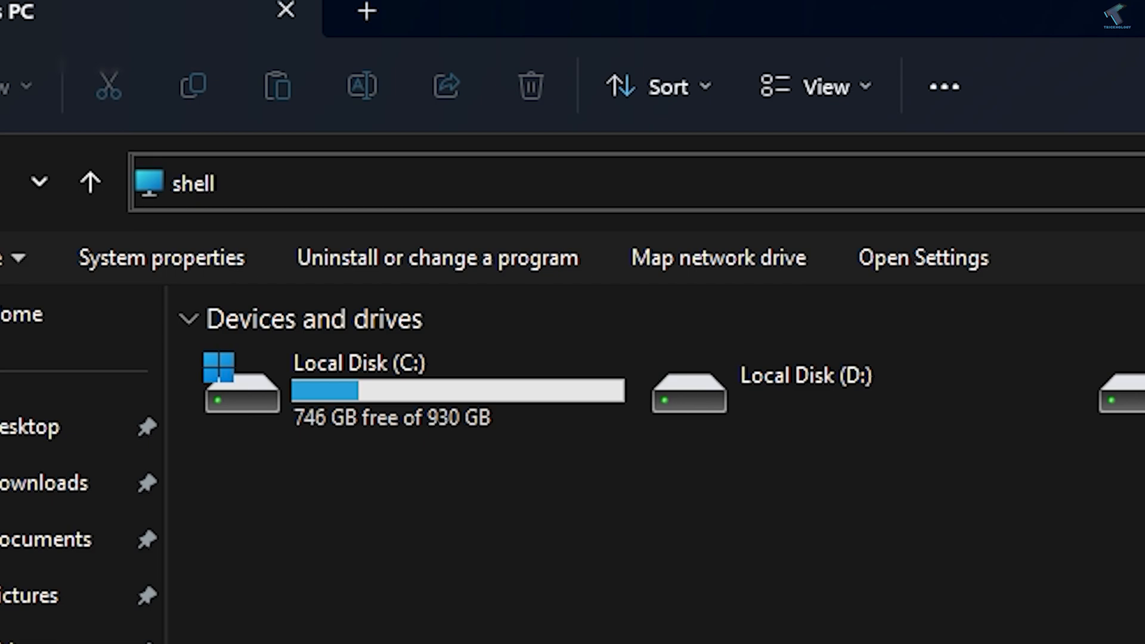
type(":App")
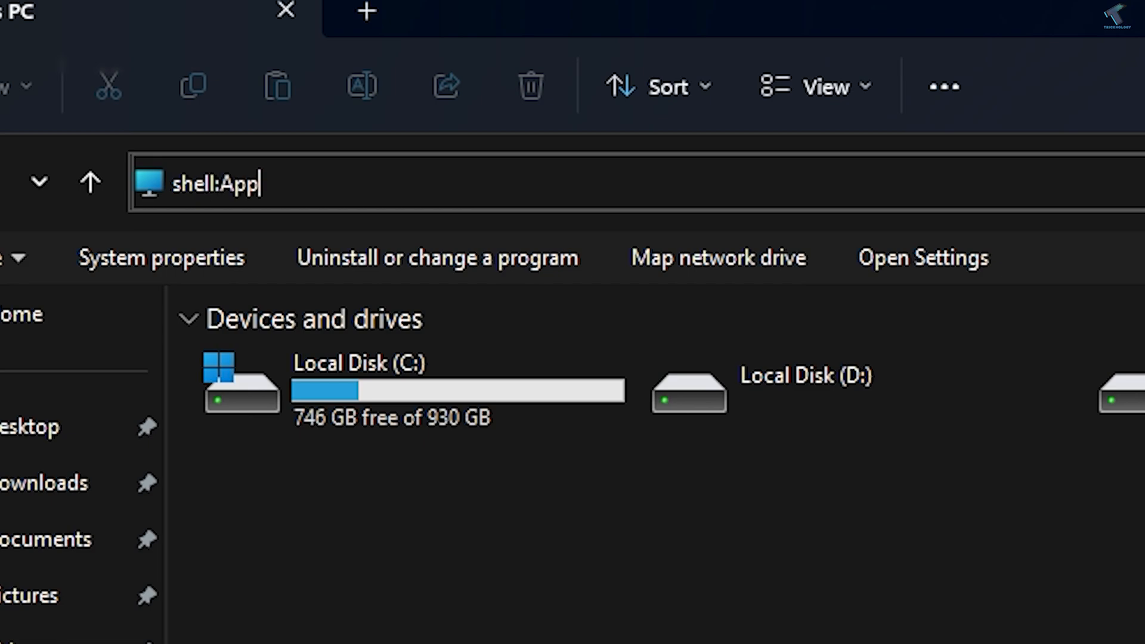
type("sF")
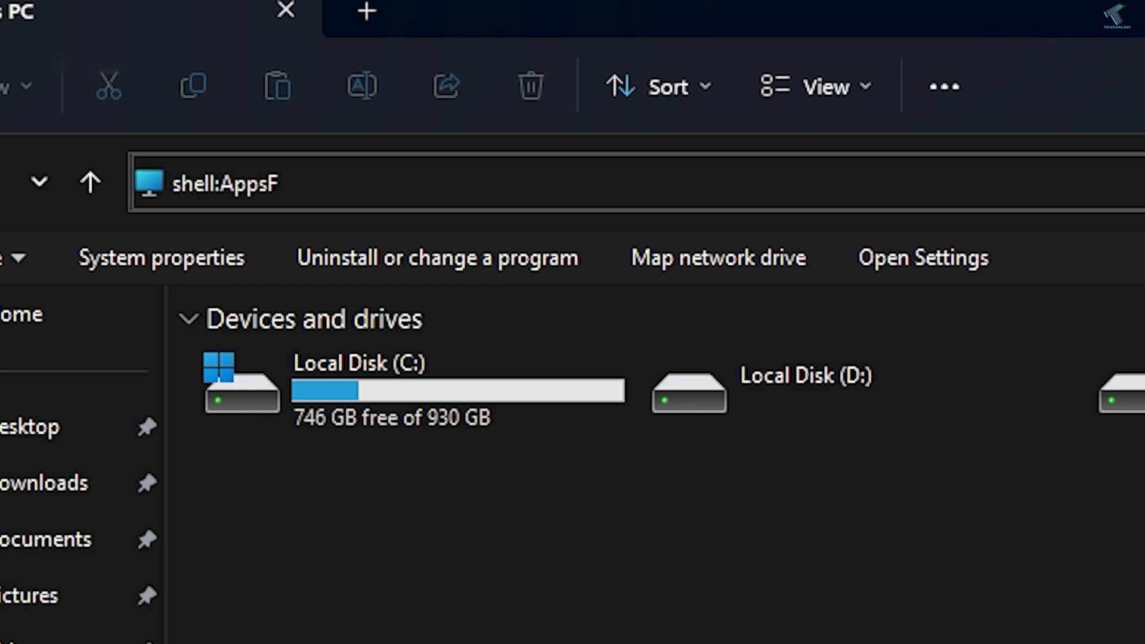
type("older")
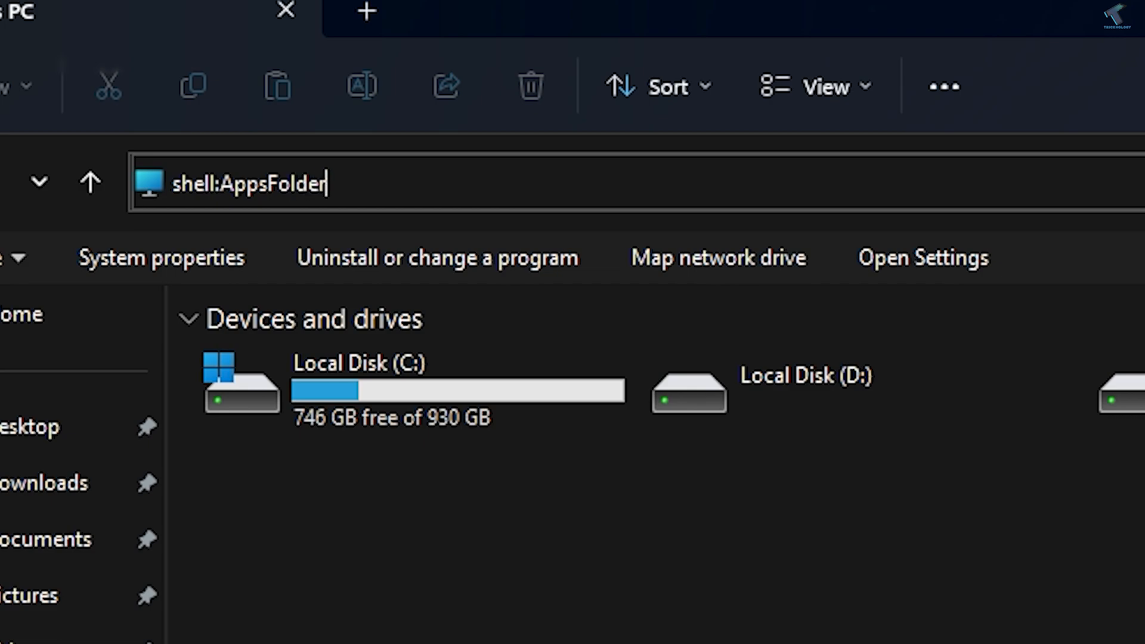
key("Return")
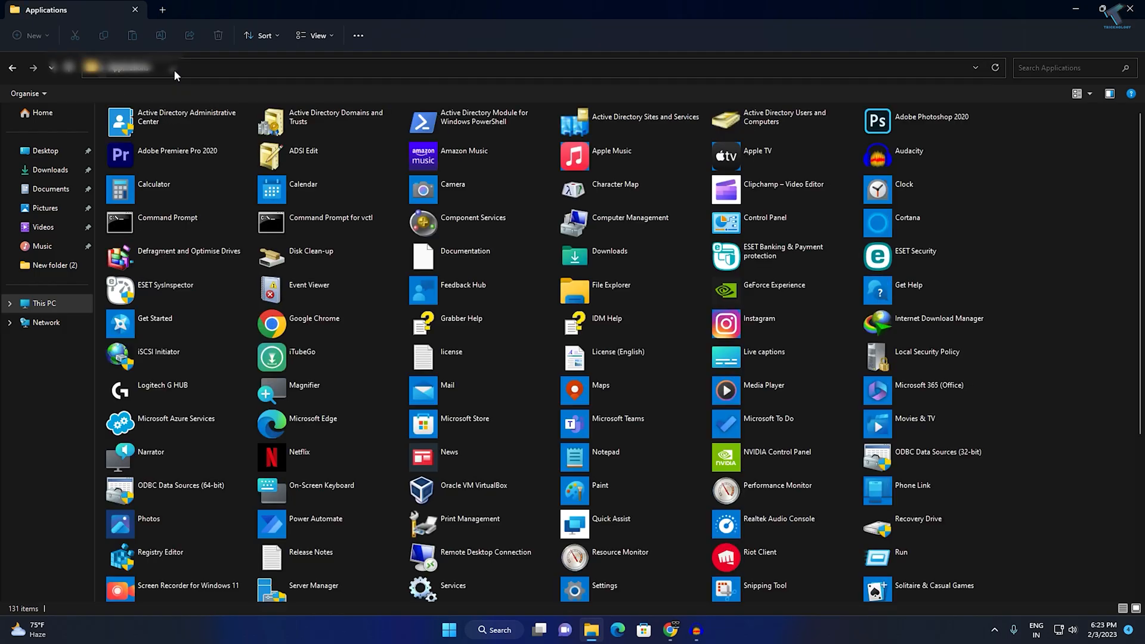
Scroll through the 131 entries of the Applications folder
scroll("down", 3)
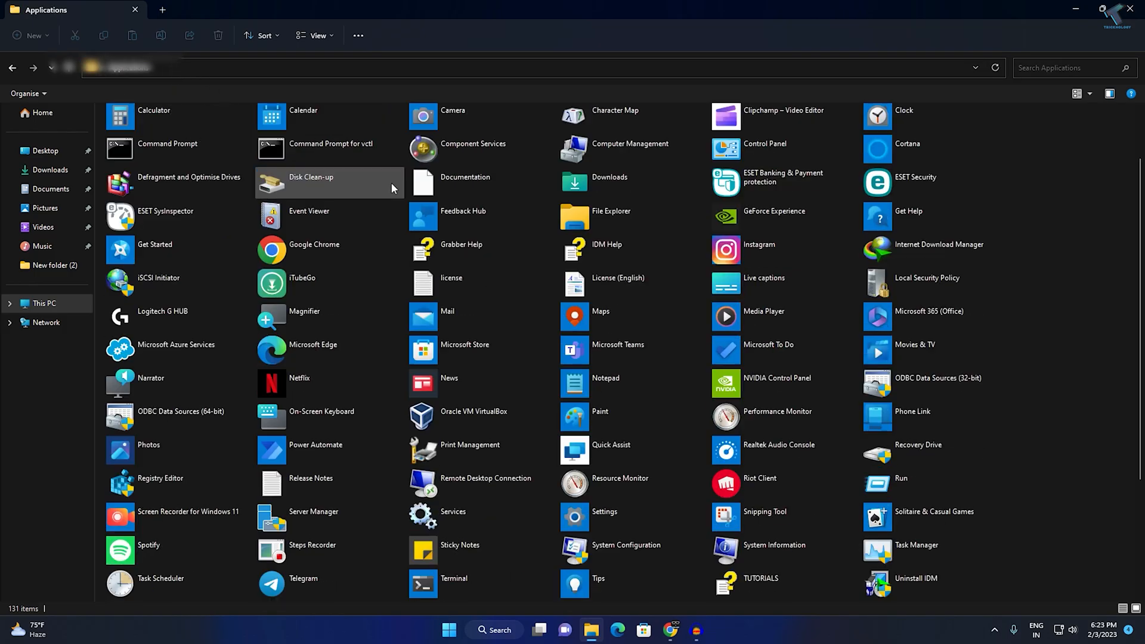
scroll("down", 3)
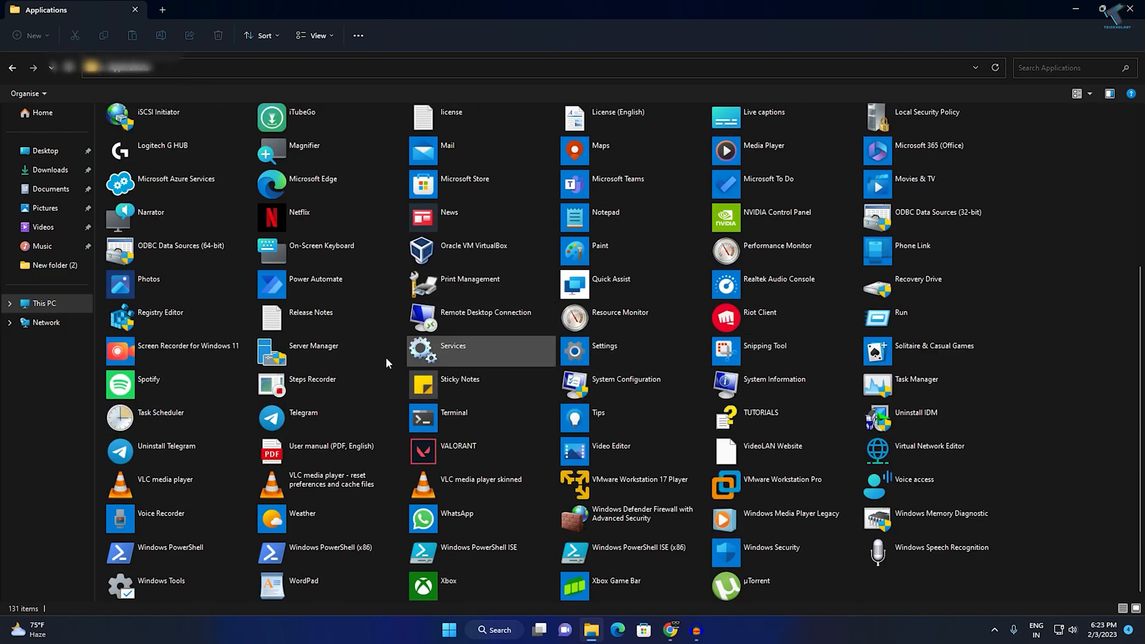
mouse_move(824, 508)
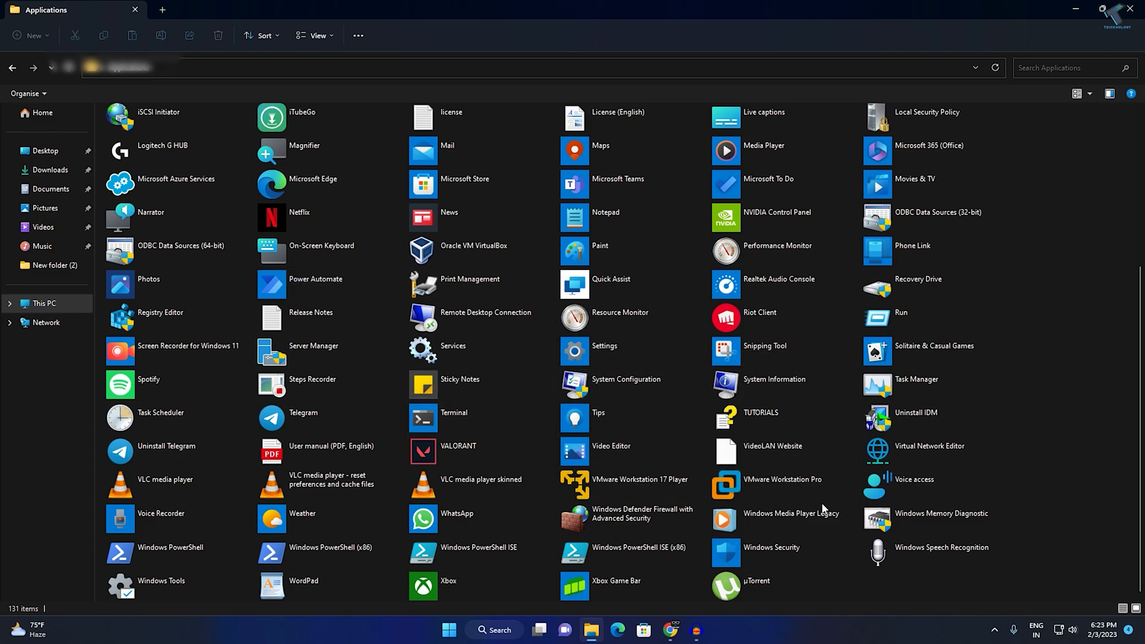
scroll("up", 3)
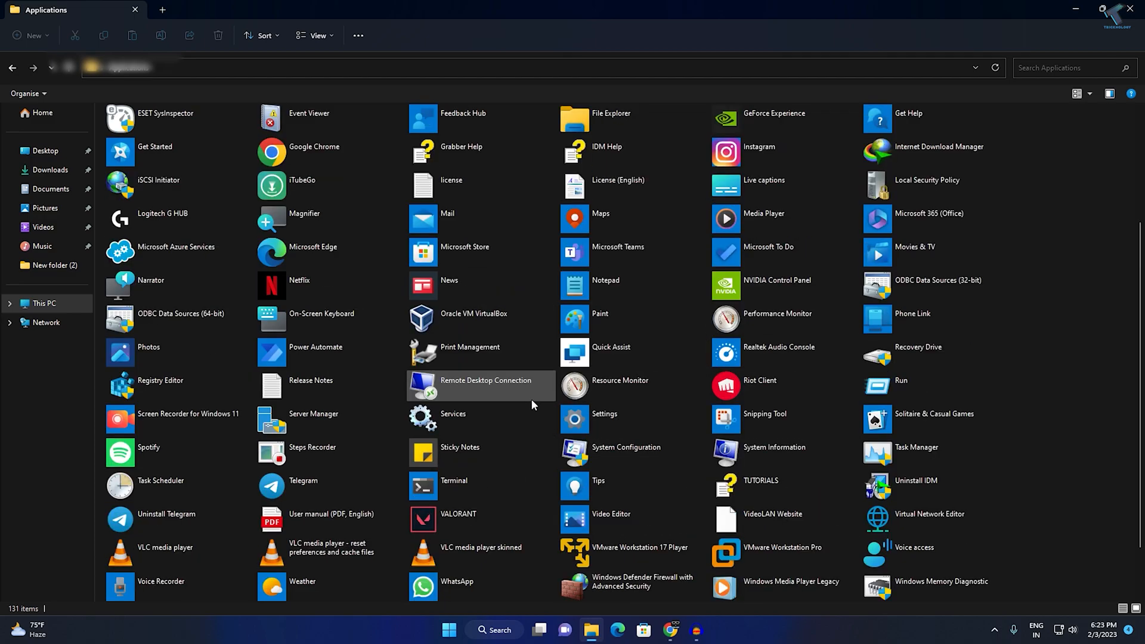
scroll("down", 3)
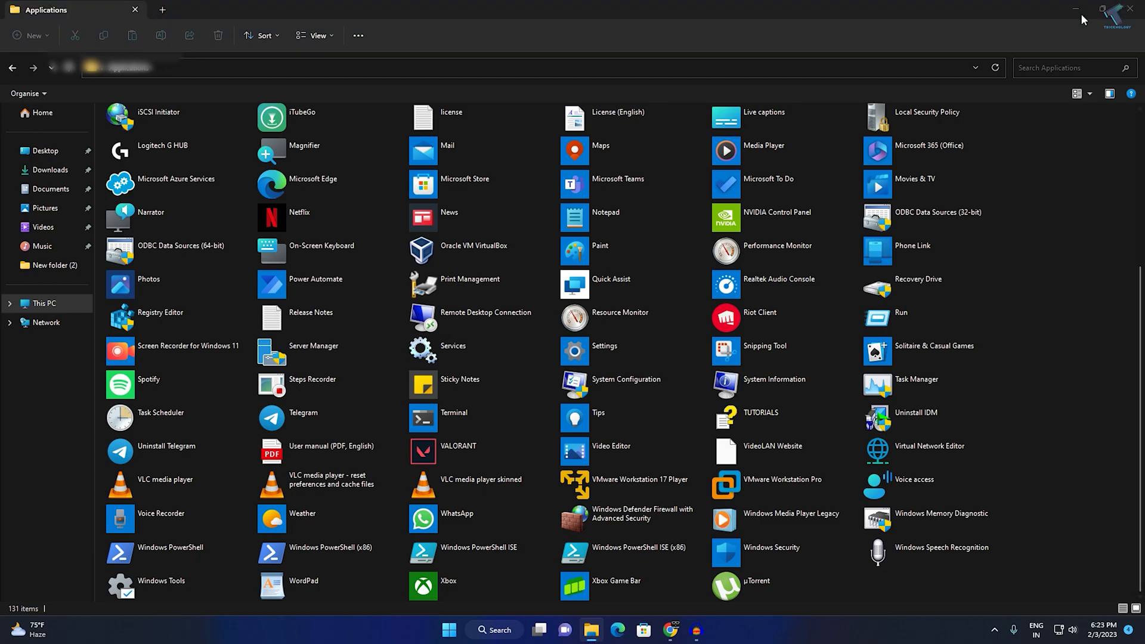
Open Windows Settings from the Start menu and go to the Apps section
right_click(448, 630)
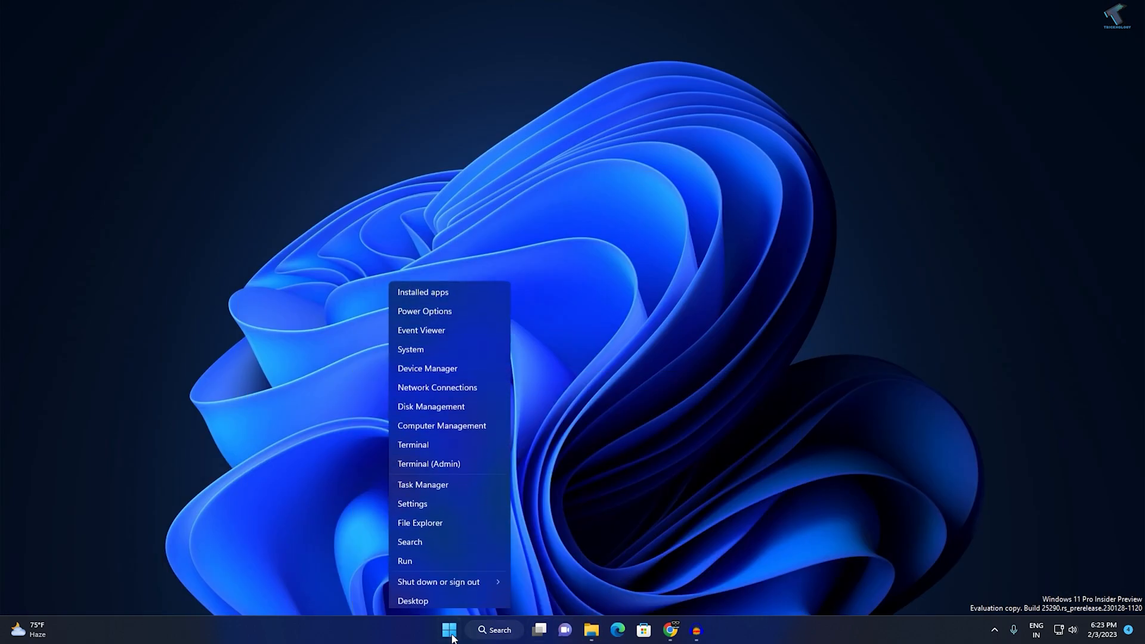
left_click(411, 503)
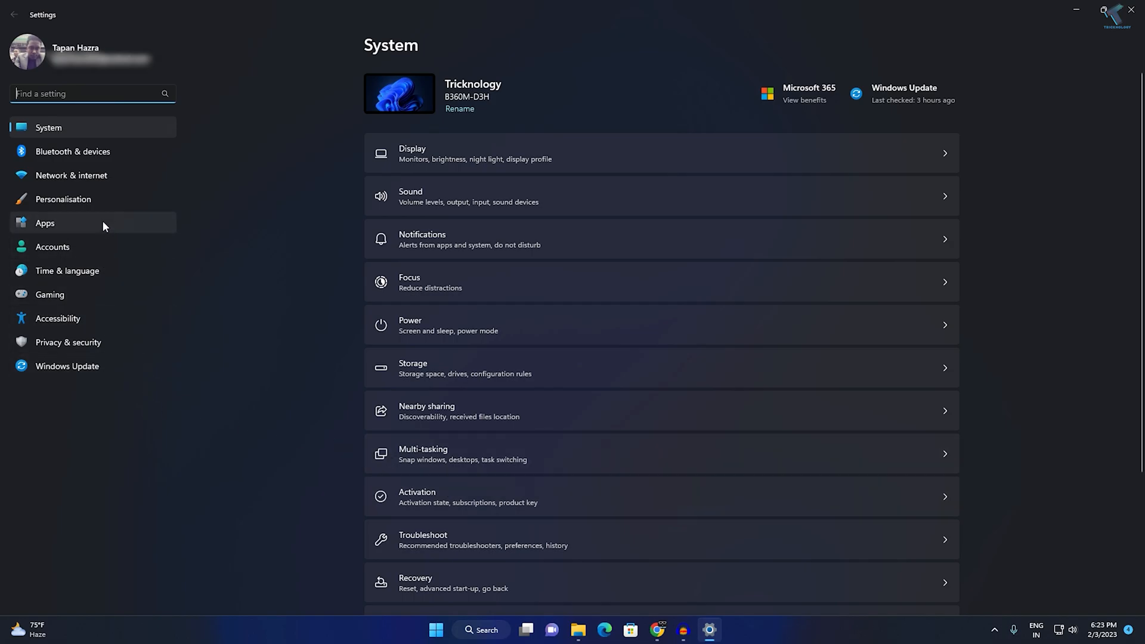
left_click(44, 223)
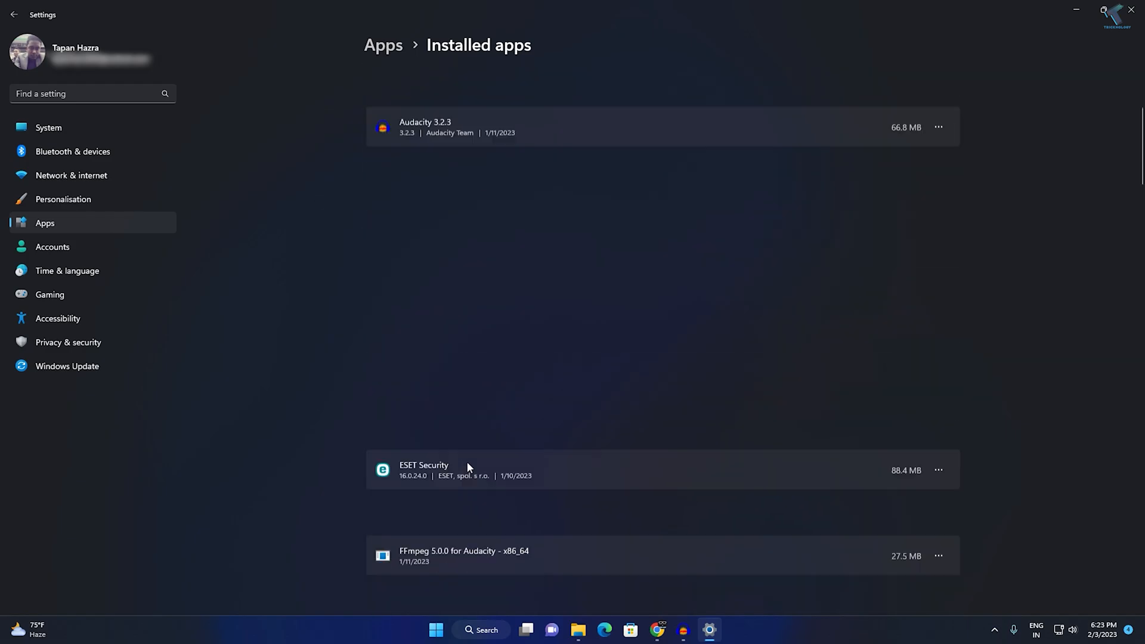
Scroll the Installed apps list down to the Microsoft entries (Maps, Media Player, Edge, Store) and back
scroll("down", 3)
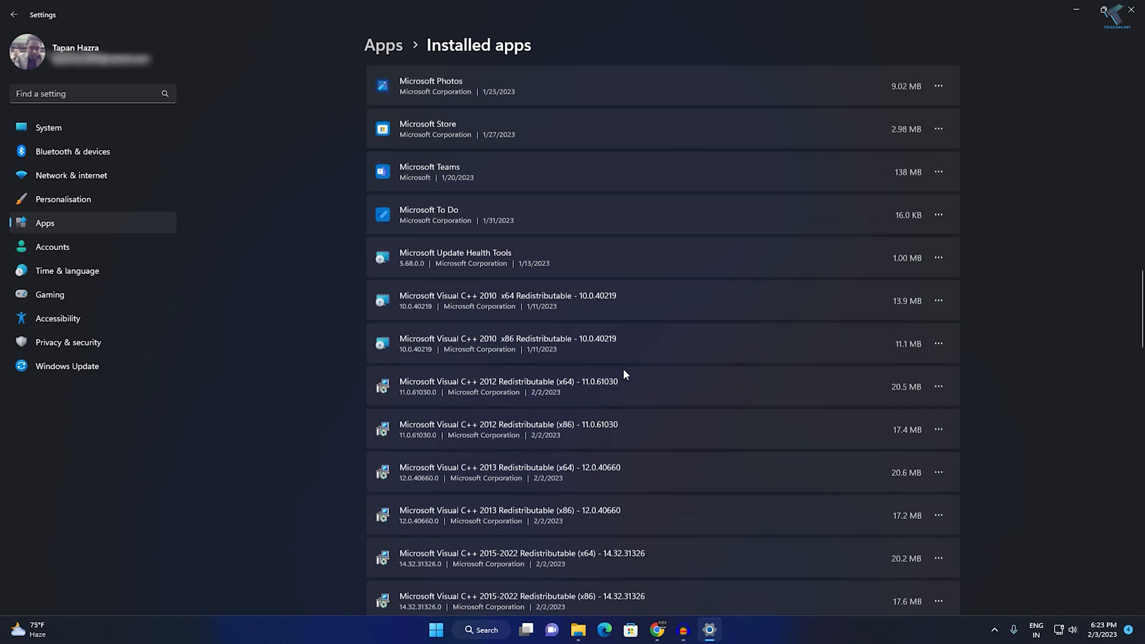
scroll("up", 3)
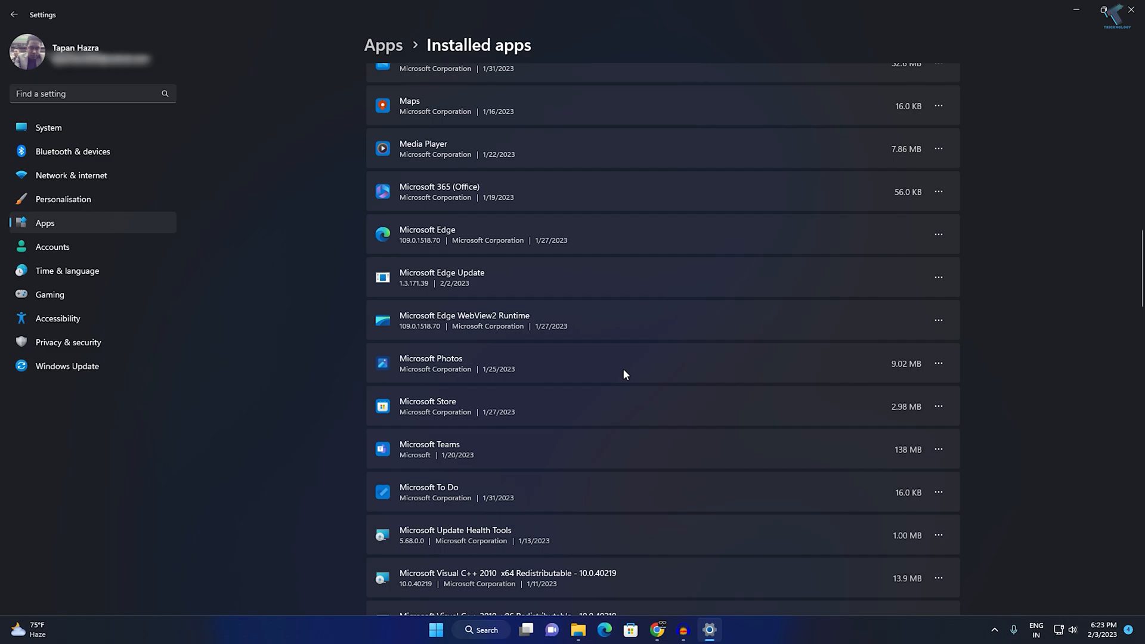